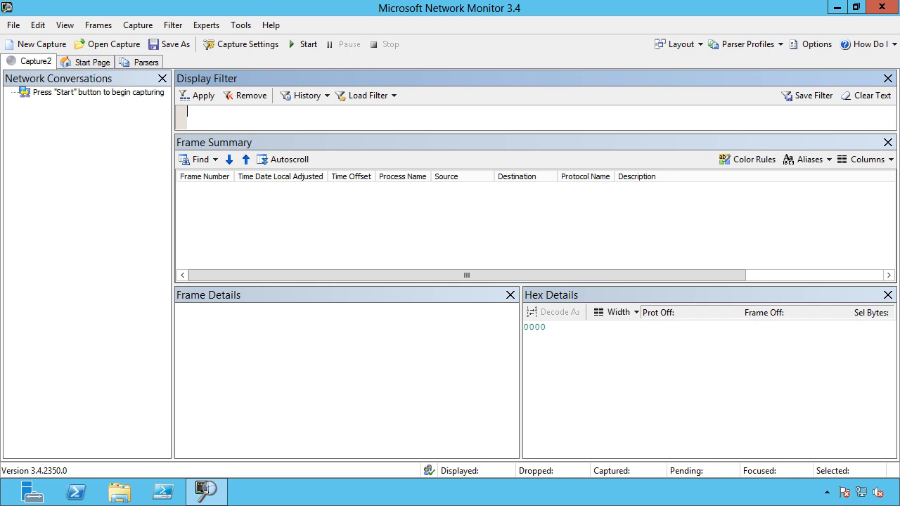
pyautogui.moveTo(322, 33)
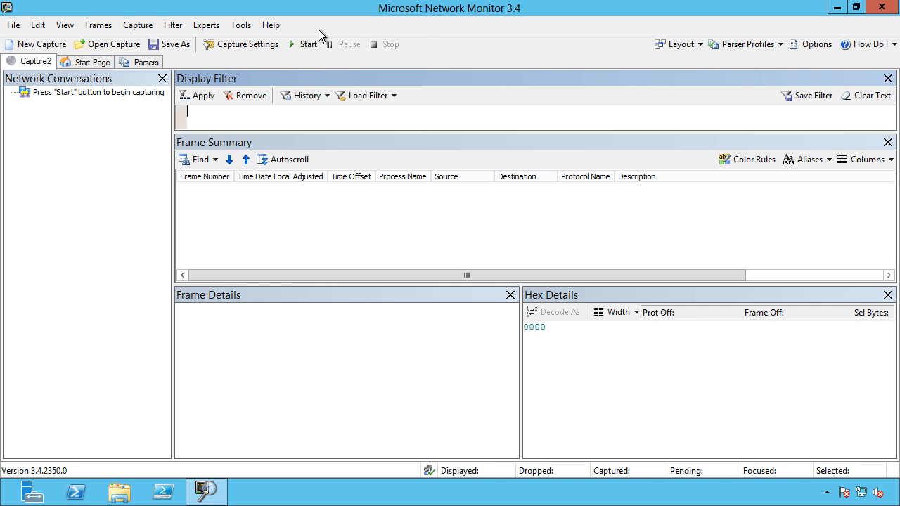
# Step: Open the Capture Settings for the new Capture2 tab from the toolbar
pyautogui.click(246, 45)
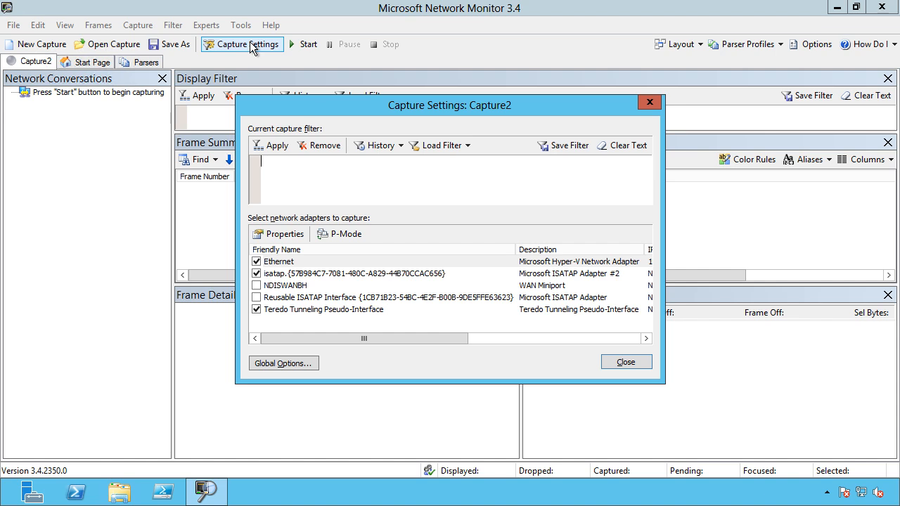
# Step: Select the Ethernet adapter for promiscuous-mode capture and close the capture settings
pyautogui.click(279, 261)
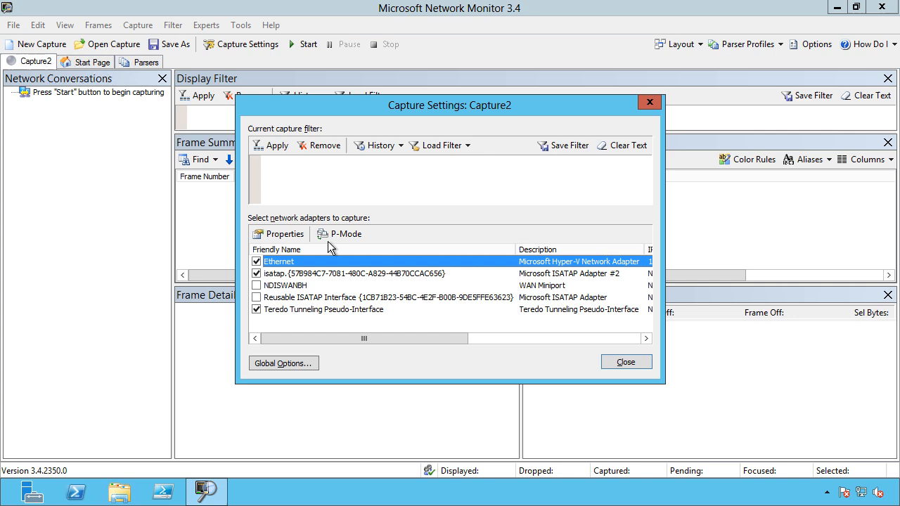
pyautogui.moveTo(341, 235)
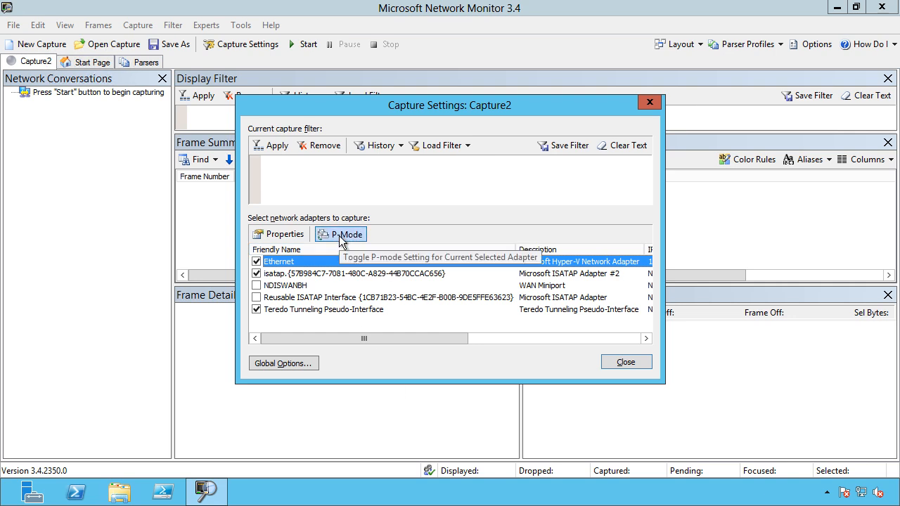
pyautogui.moveTo(524, 232)
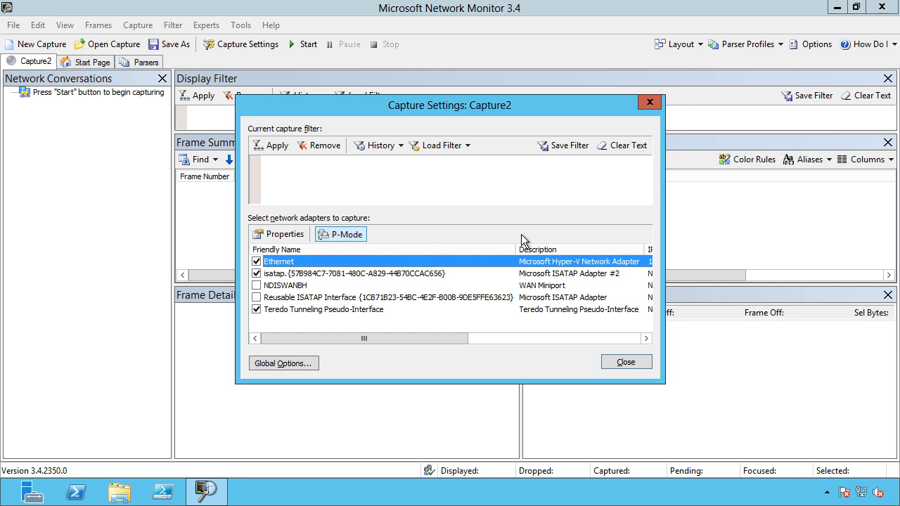
pyautogui.click(626, 362)
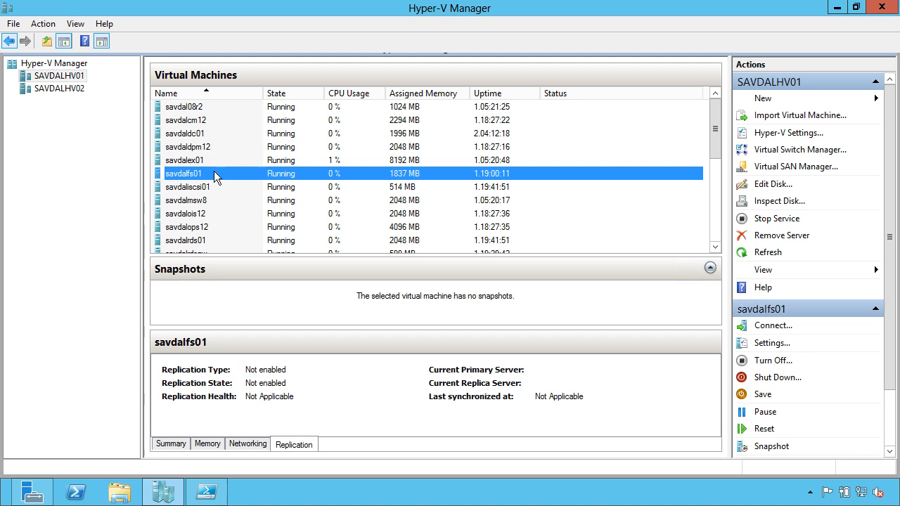
# Step: Set savdalfs01's network adapter mirroring mode to Source under Advanced Features and confirm
pyautogui.rightClick(183, 173)
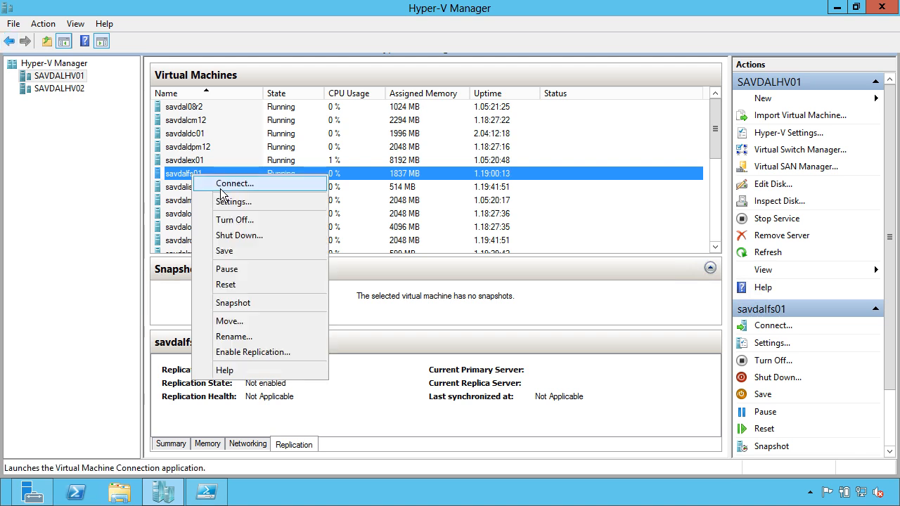
pyautogui.click(233, 202)
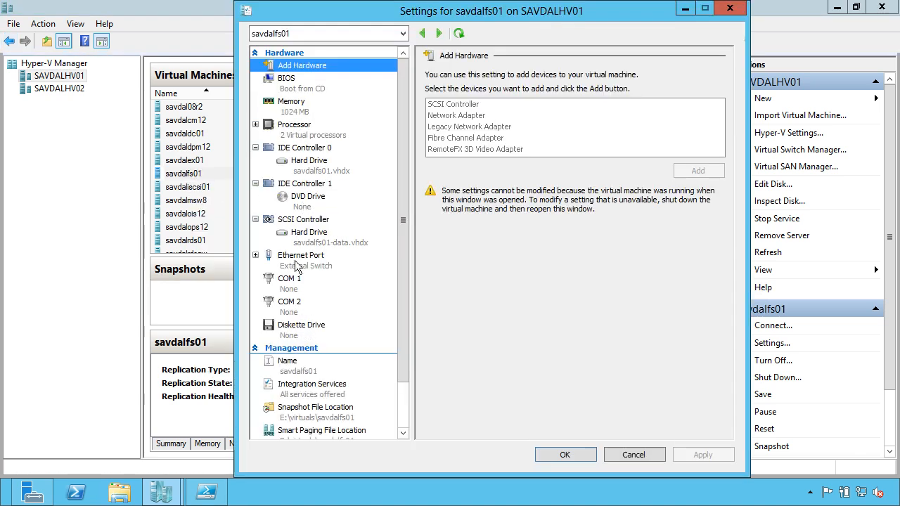
pyautogui.click(301, 255)
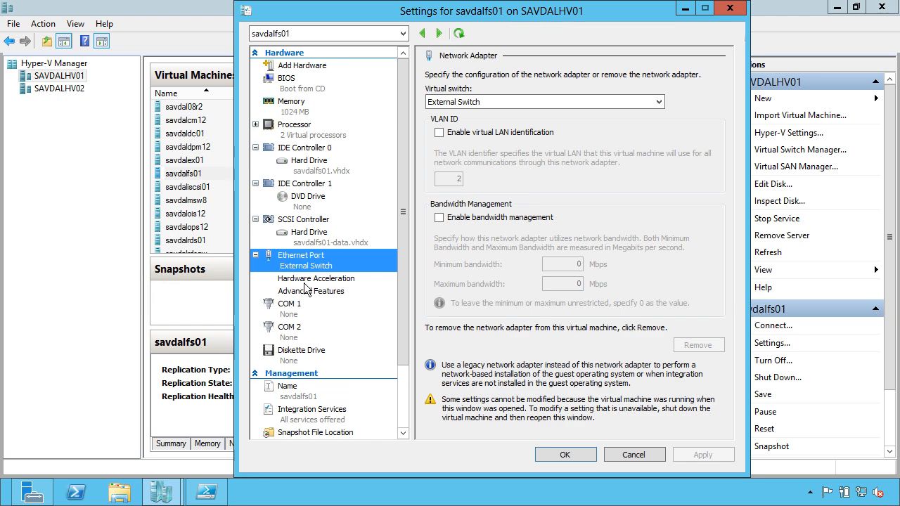
pyautogui.click(311, 291)
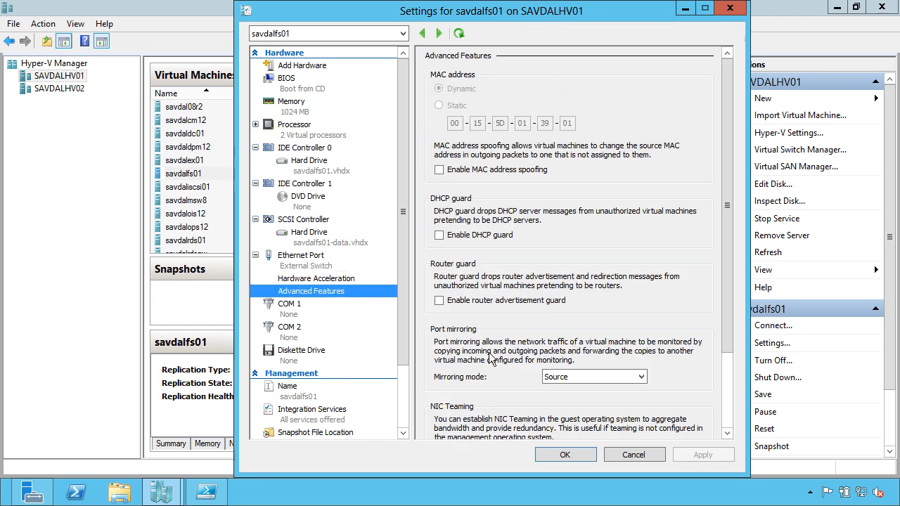
pyautogui.moveTo(648, 389)
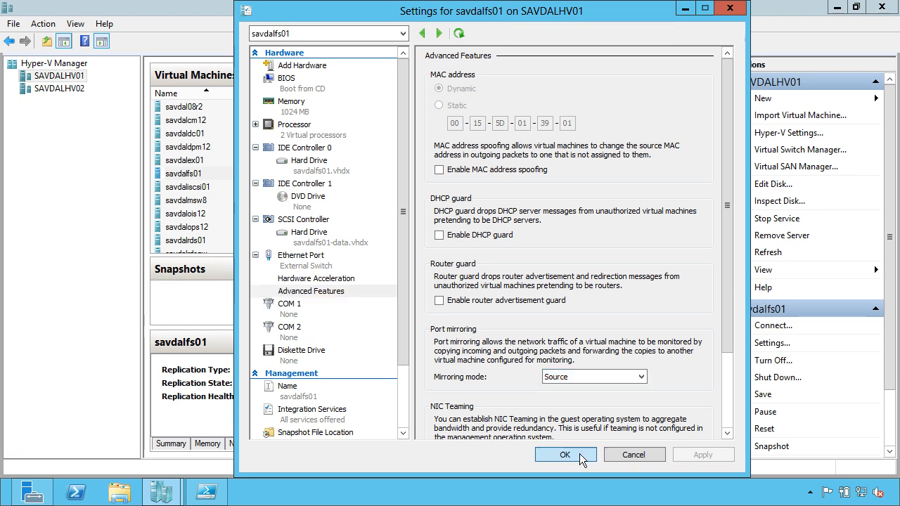
pyautogui.click(566, 454)
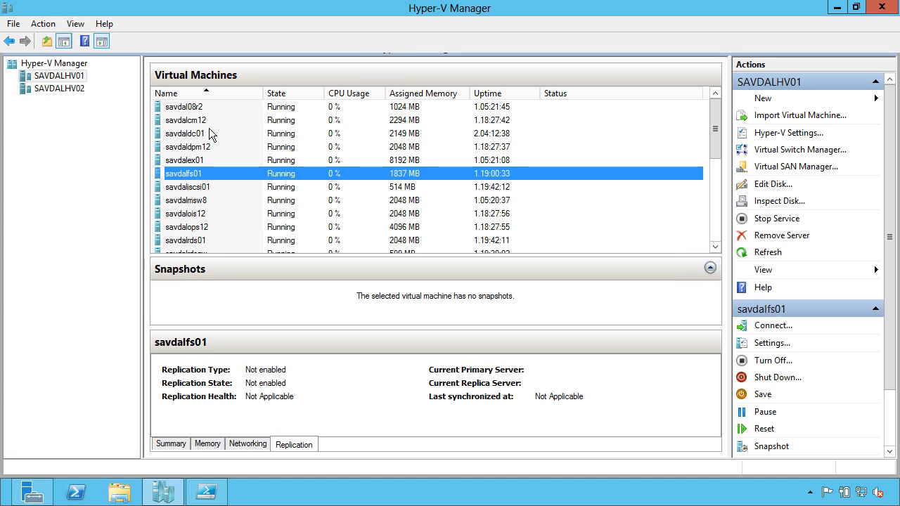
# Step: Set savdaldc01's adapter mirroring mode to Destination, then switch back to Network Monitor
pyautogui.rightClick(185, 133)
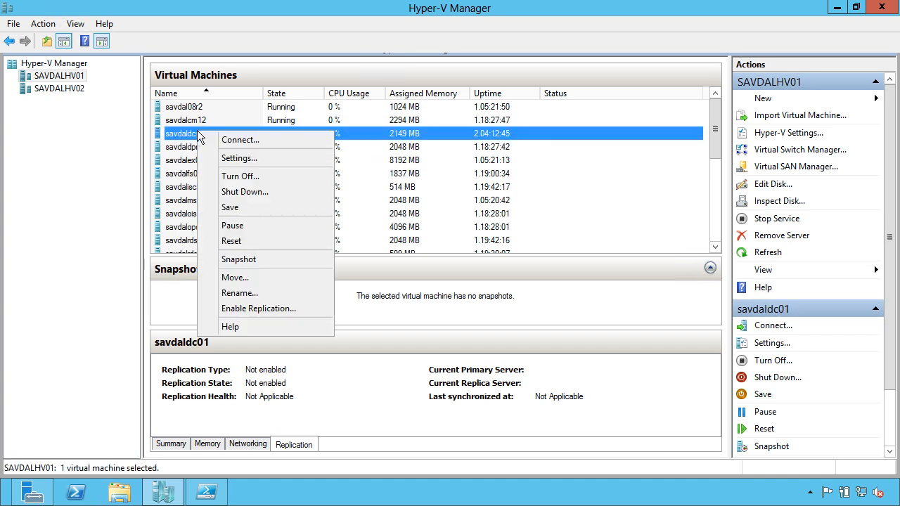
pyautogui.click(239, 158)
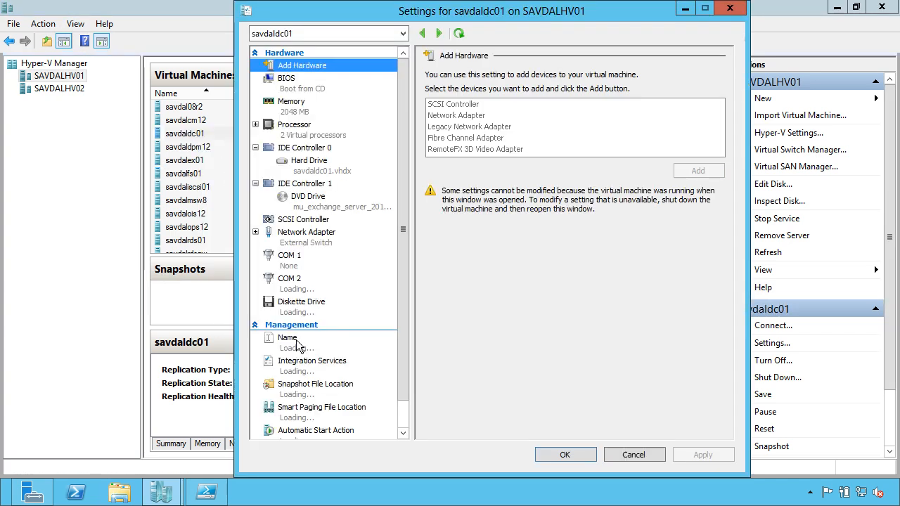
pyautogui.click(307, 232)
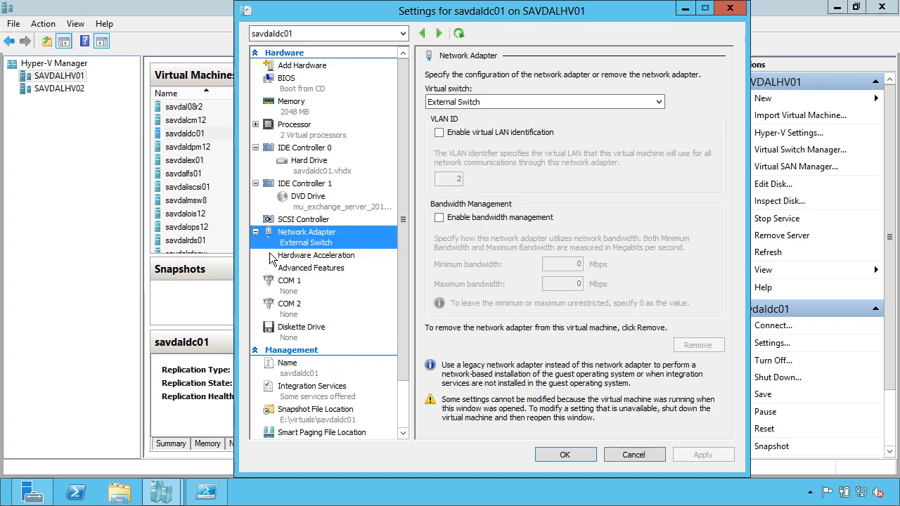
pyautogui.click(311, 268)
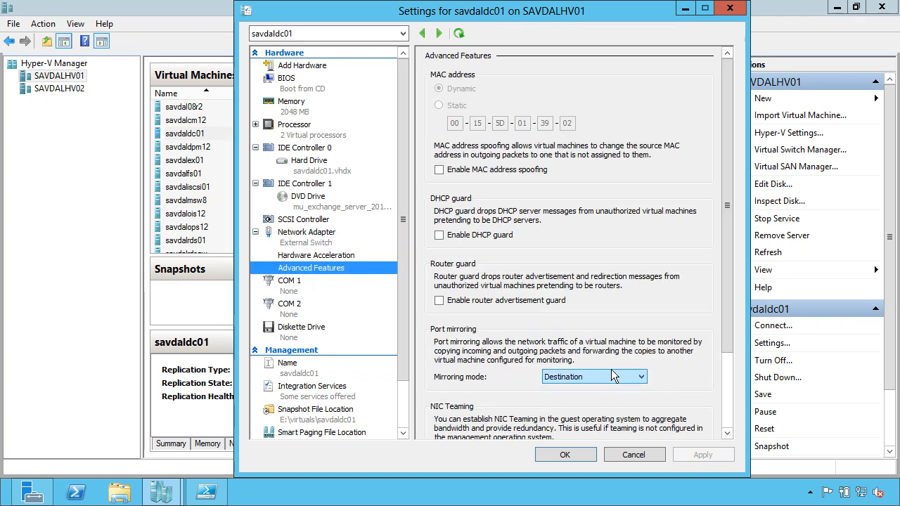
pyautogui.moveTo(599, 374)
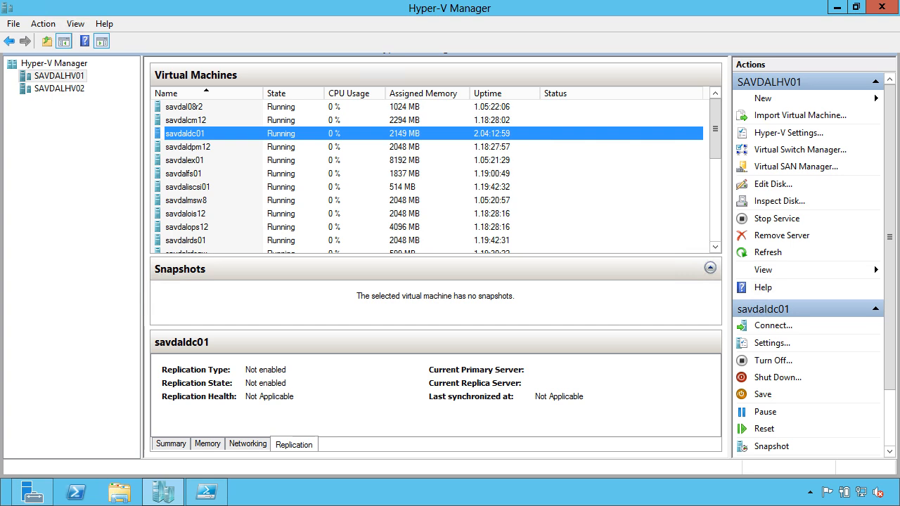
pyautogui.click(204, 491)
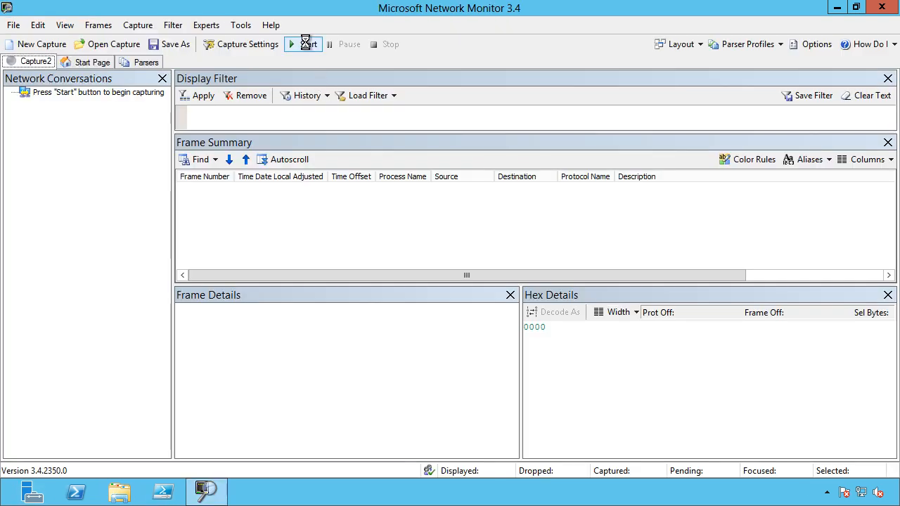
# Step: Start capturing, apply the protocol.SMB2 filter from History, and bring up File Explorer
pyautogui.click(296, 43)
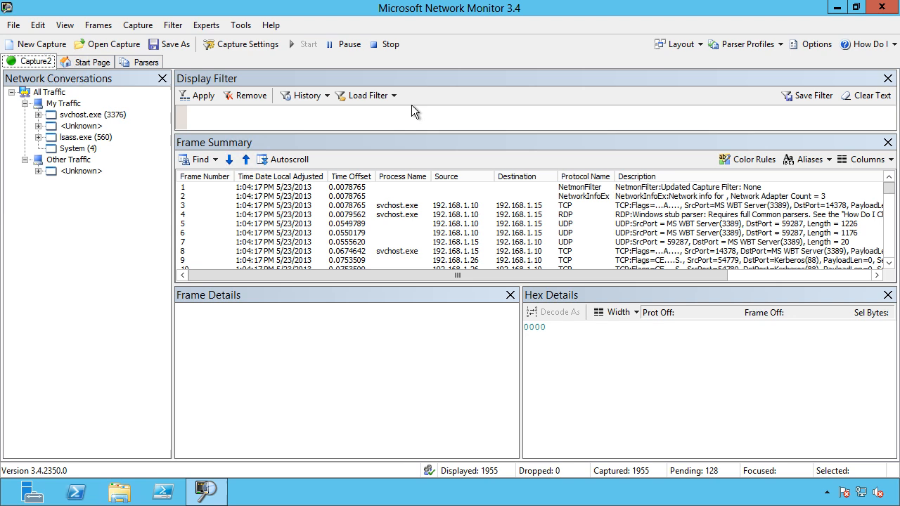
pyautogui.click(365, 95)
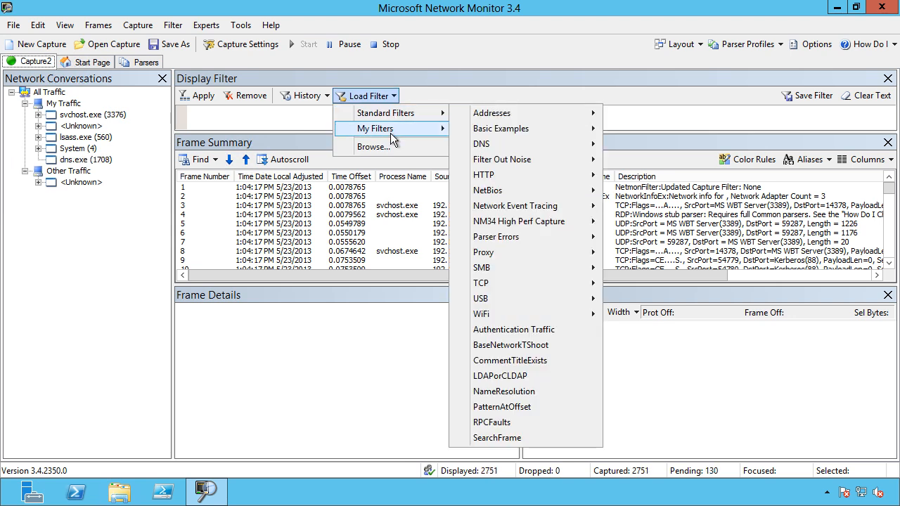
pyautogui.click(304, 95)
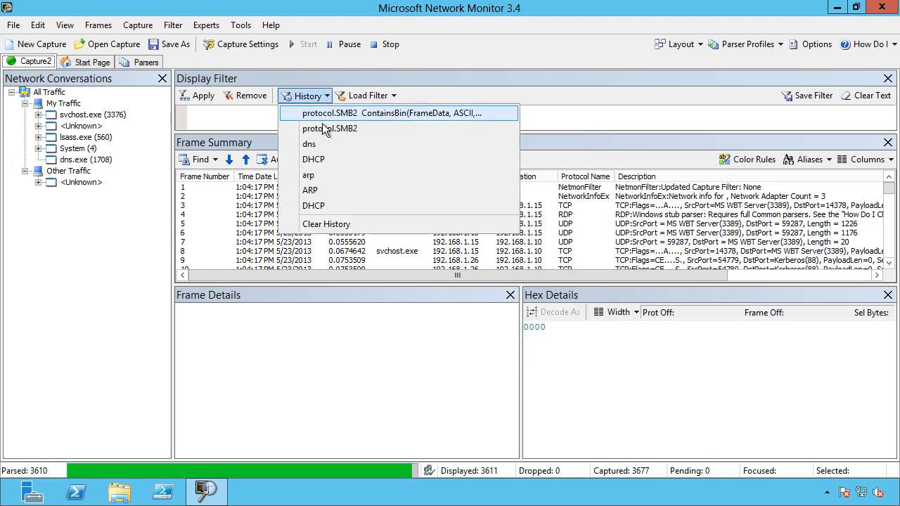
pyautogui.click(329, 128)
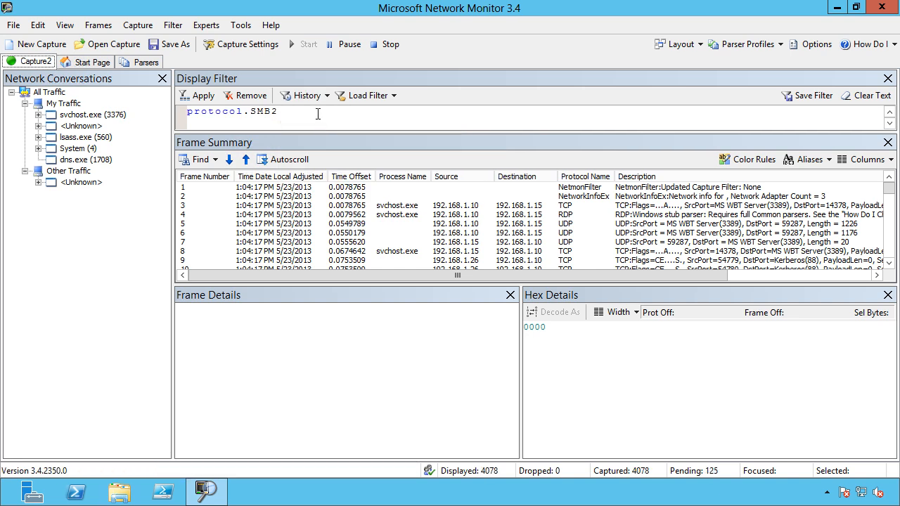
pyautogui.click(203, 95)
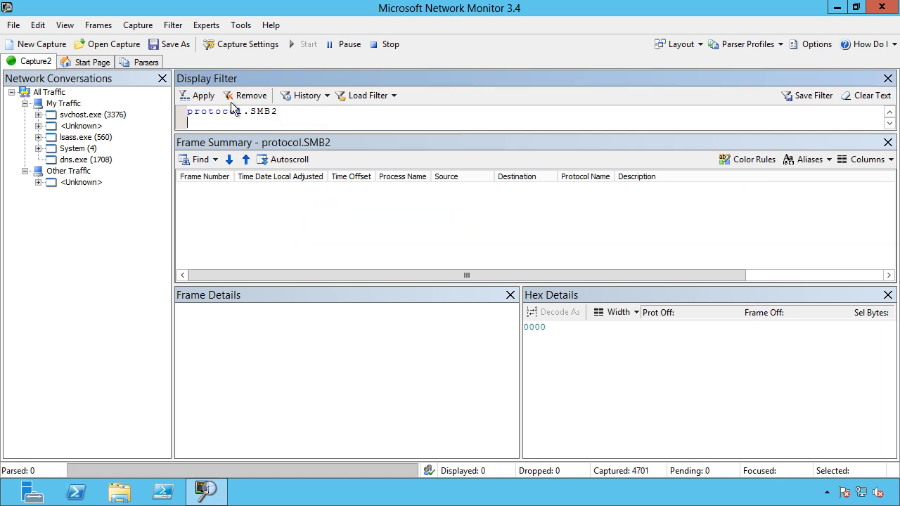
pyautogui.click(202, 95)
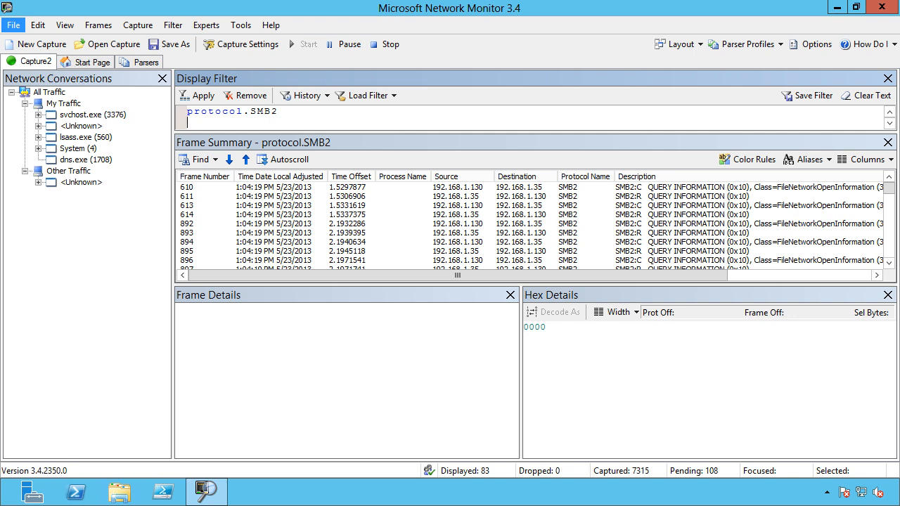
pyautogui.click(117, 492)
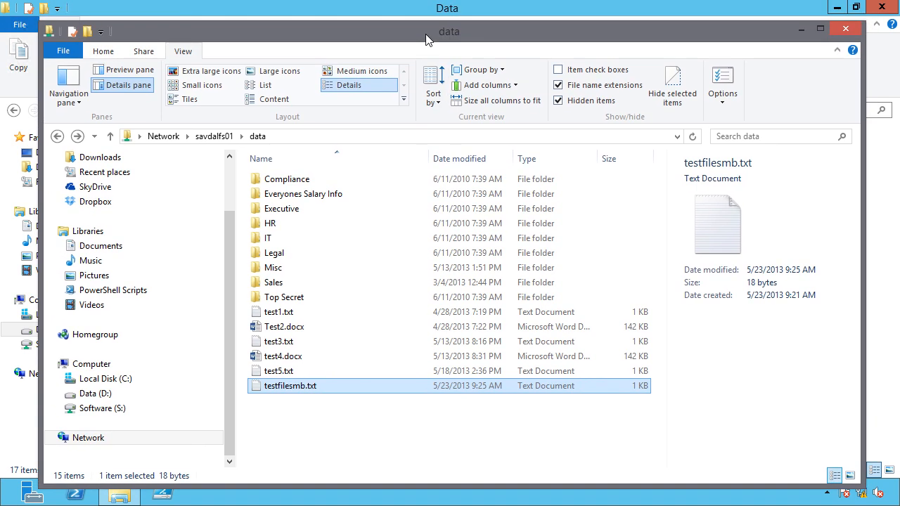
pyautogui.moveTo(297, 392)
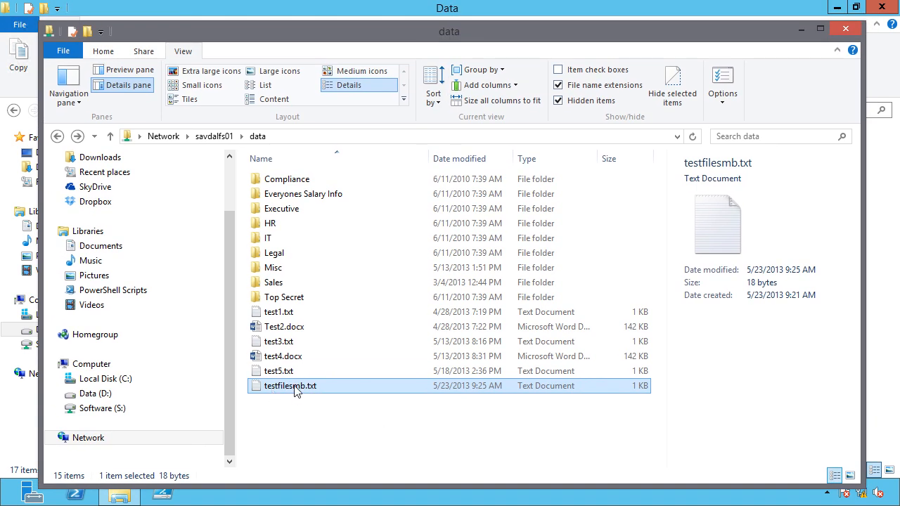
# Step: Open testfilesmb.txt from savdalfs01's data share in Notepad, then close it
pyautogui.doubleClick(286, 385)
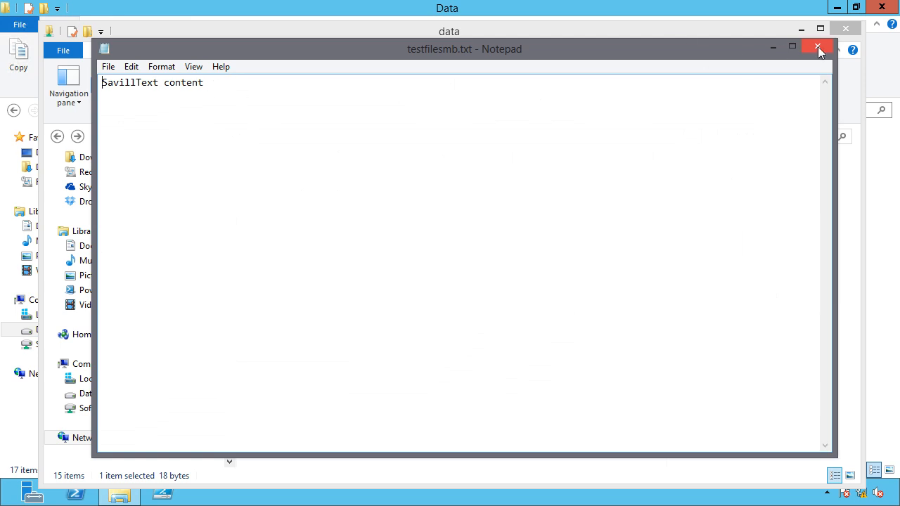
pyautogui.click(817, 49)
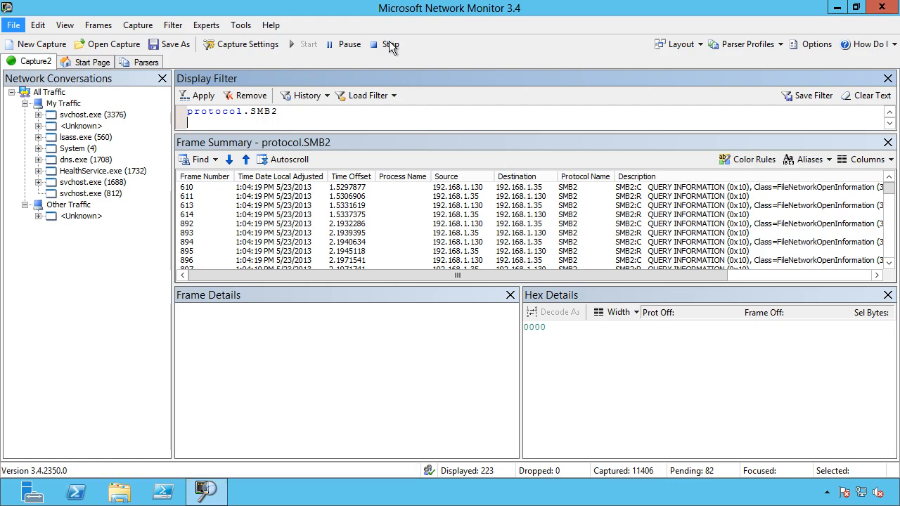
# Step: Stop the capture and apply the SMB2 ContainsBin "SavillText" filter from History
pyautogui.click(387, 44)
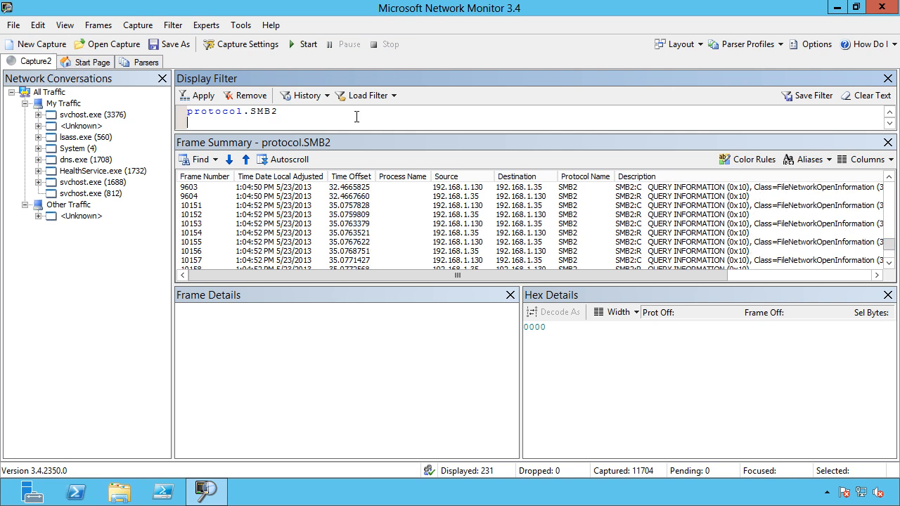
pyautogui.click(305, 95)
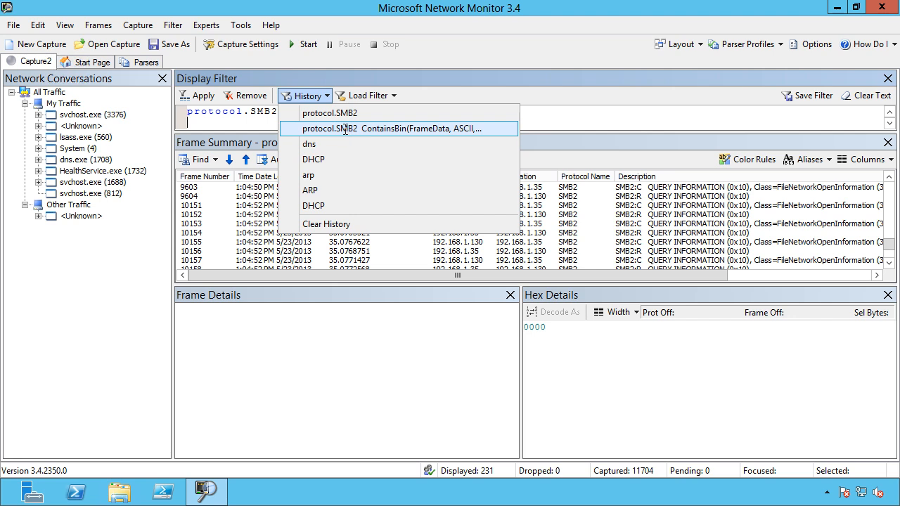
pyautogui.click(401, 128)
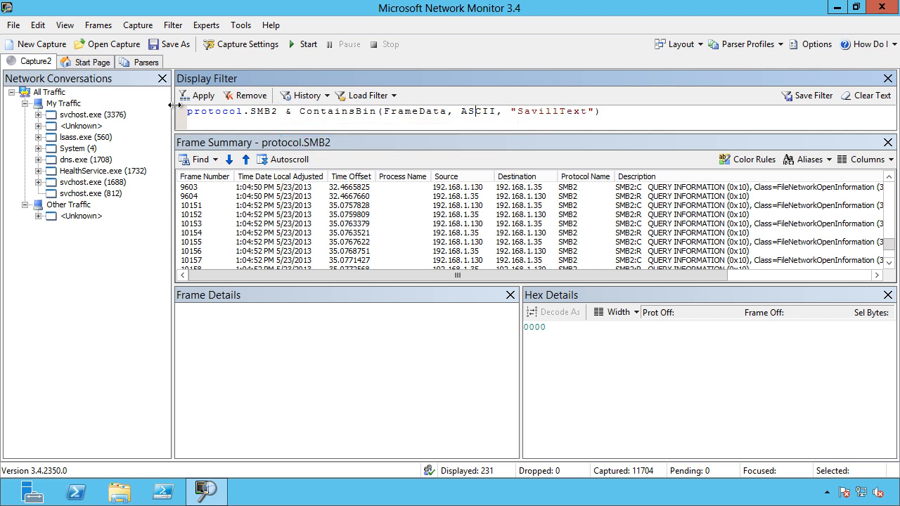
pyautogui.click(199, 95)
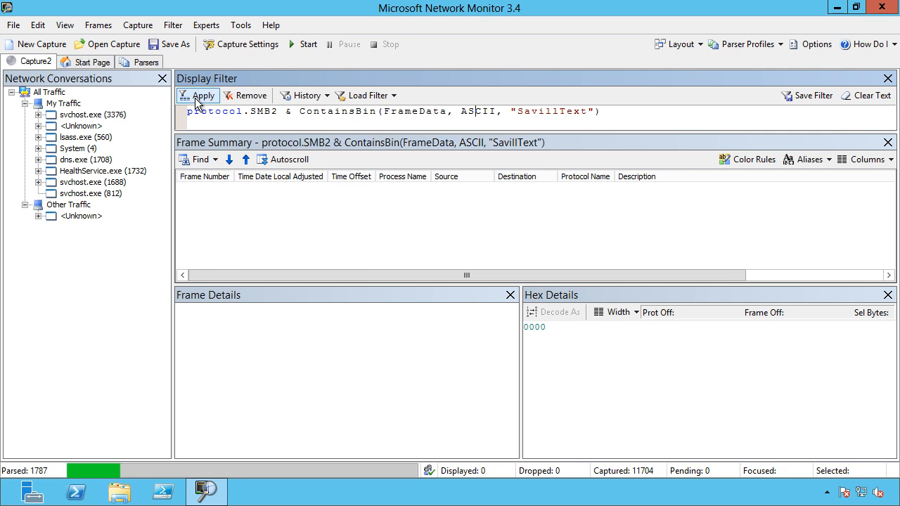
pyautogui.click(198, 95)
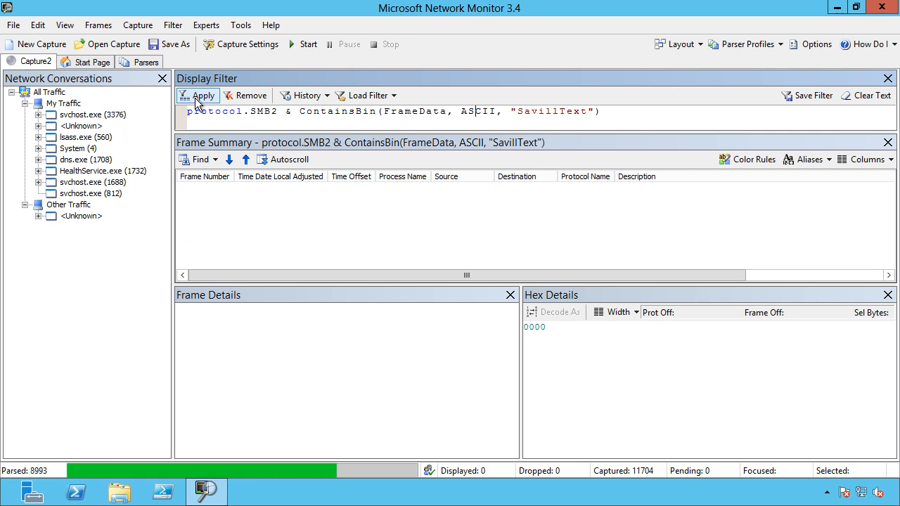
pyautogui.click(204, 94)
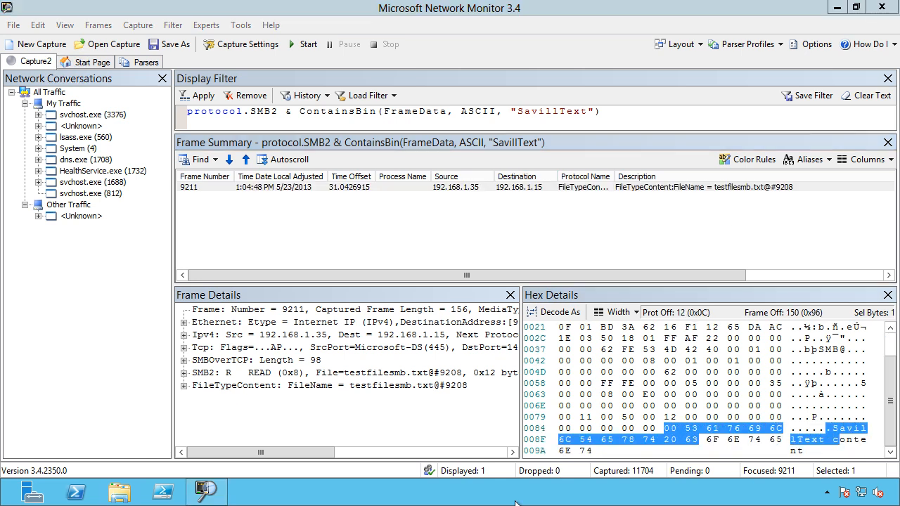
# Step: Run ipconfig in a command prompt to check the IPv4 address 192.168.1.10
pyautogui.click(250, 492)
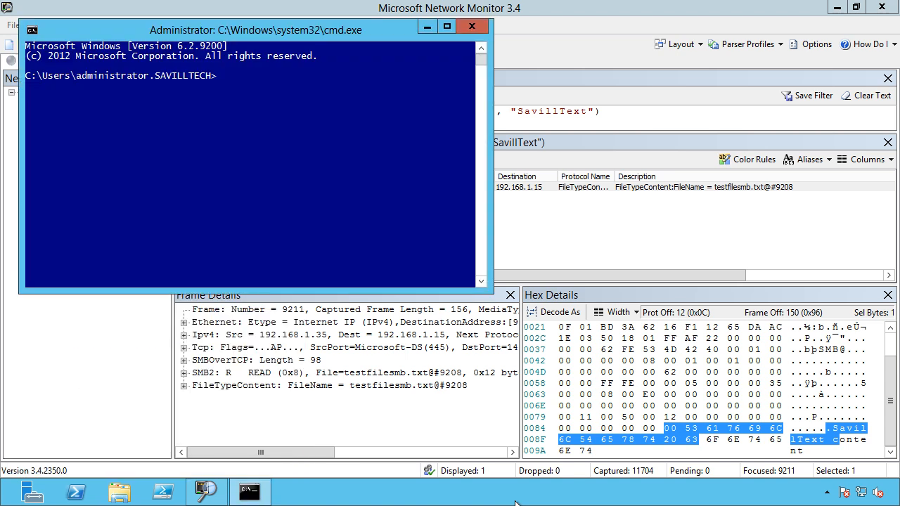
pyautogui.write('ipconfig')
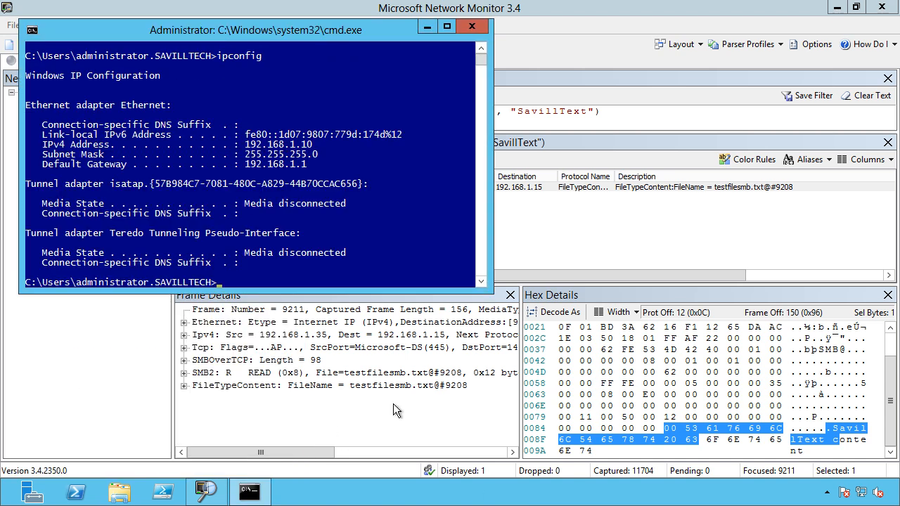
pyautogui.click(452, 27)
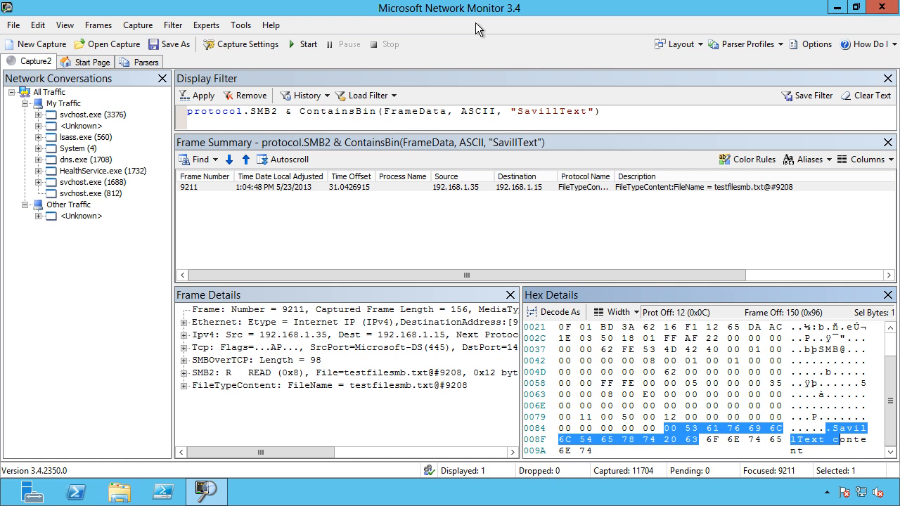
pyautogui.moveTo(391, 215)
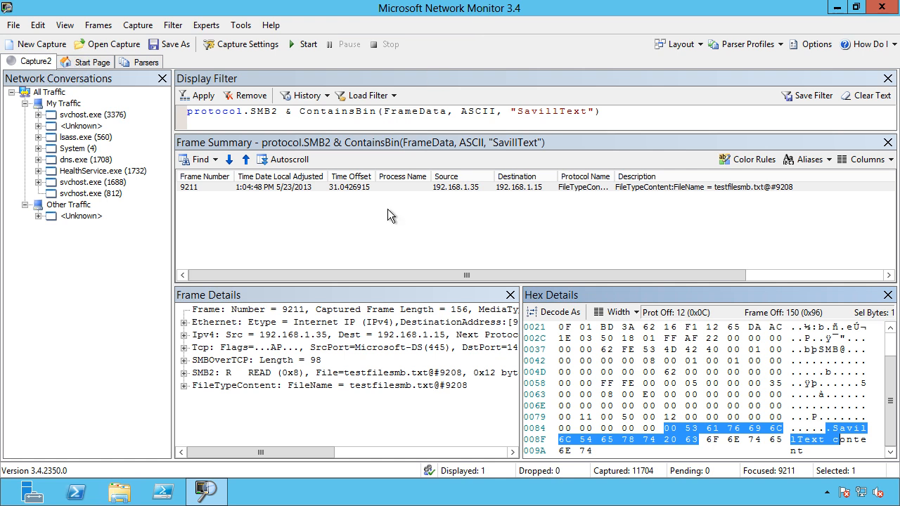
pyautogui.moveTo(401, 167)
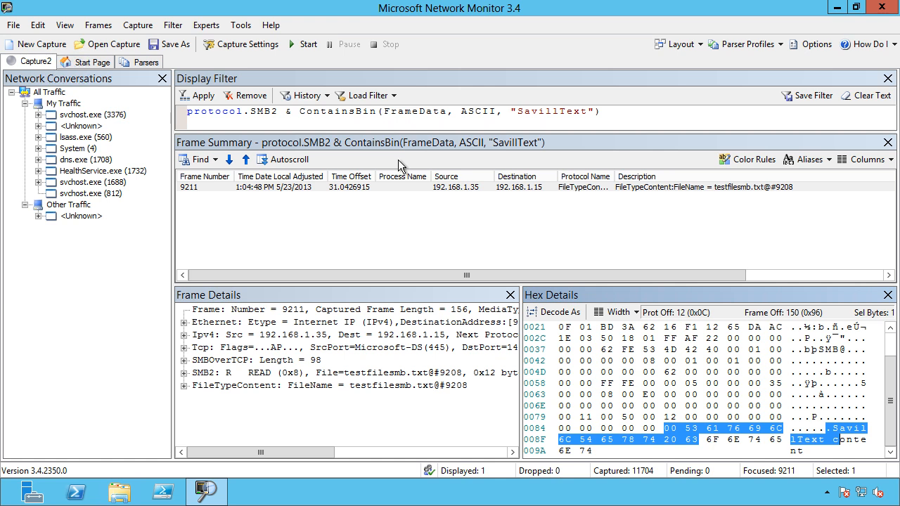